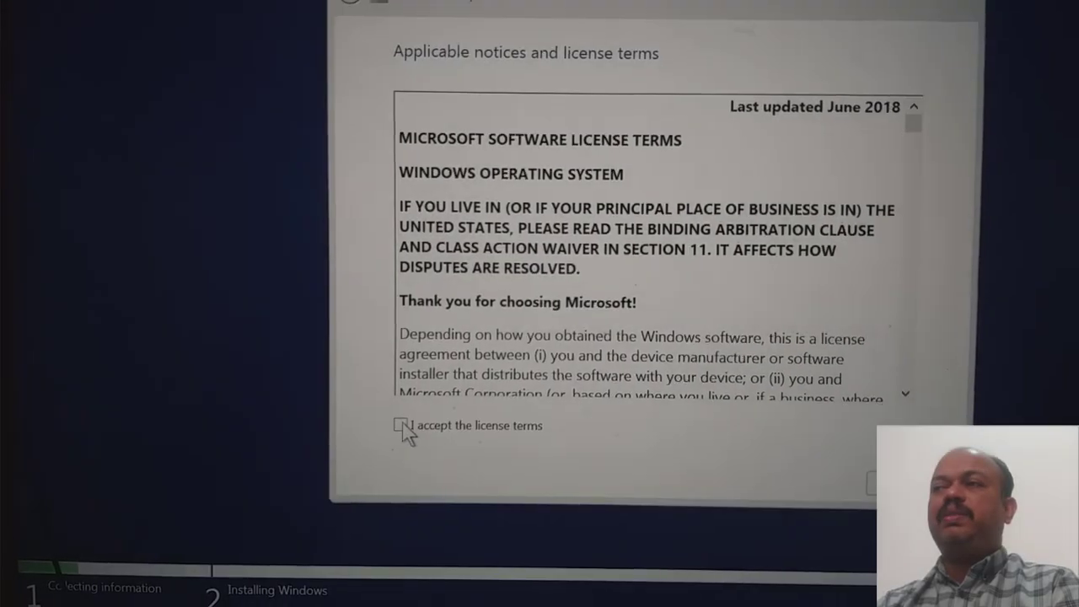
Accept the license terms and advance to the install-location page, which reports no drives.
{"action": "left_click", "coordinate": [378, 425]}
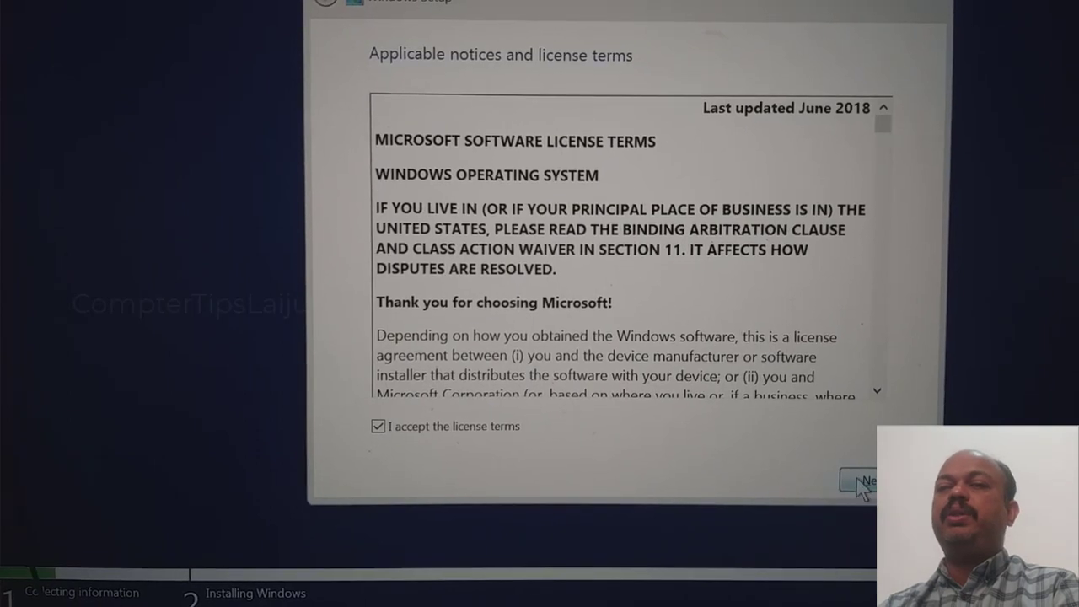
{"action": "left_click", "coordinate": [859, 480]}
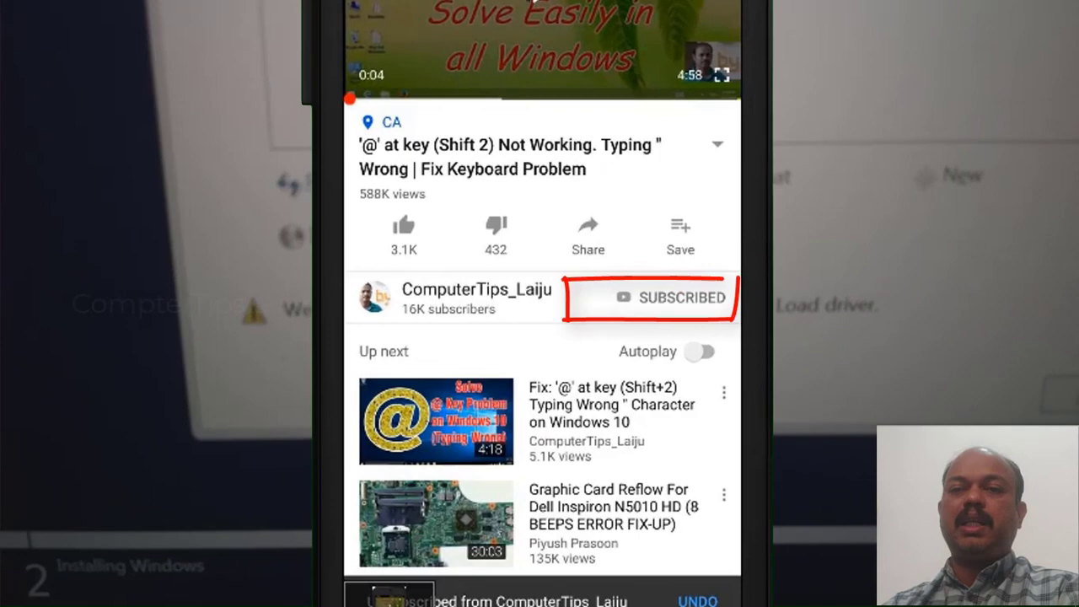
{"action": "left_click", "coordinate": [677, 297]}
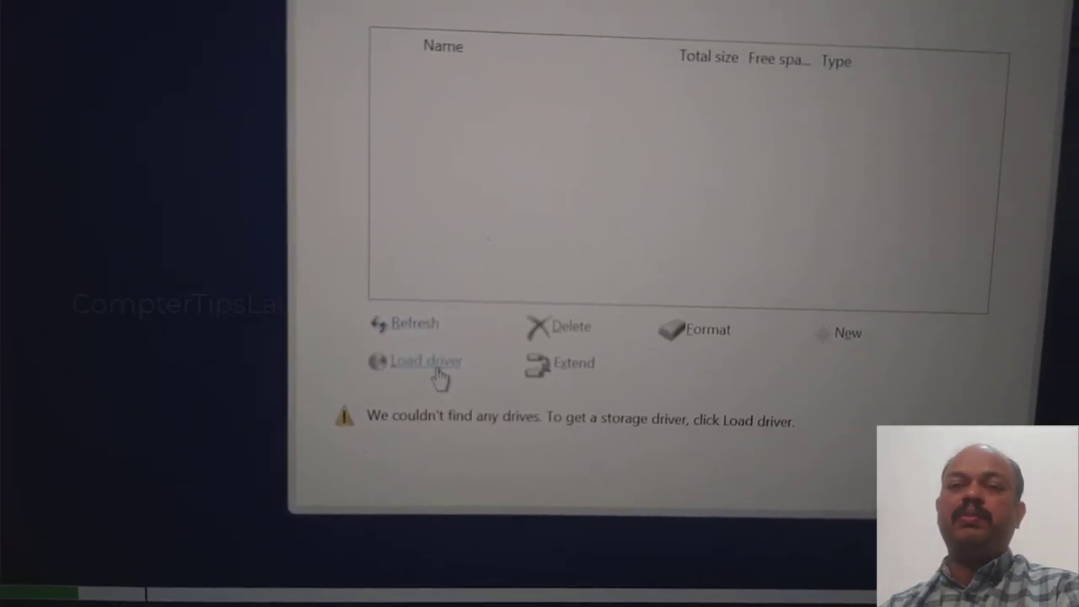
Load a driver from WINSETUP (C:) > F6flpy-x64 - VMD, selecting the F6flpy-x64 (Intel® VMD) folder.
{"action": "left_click", "coordinate": [426, 360]}
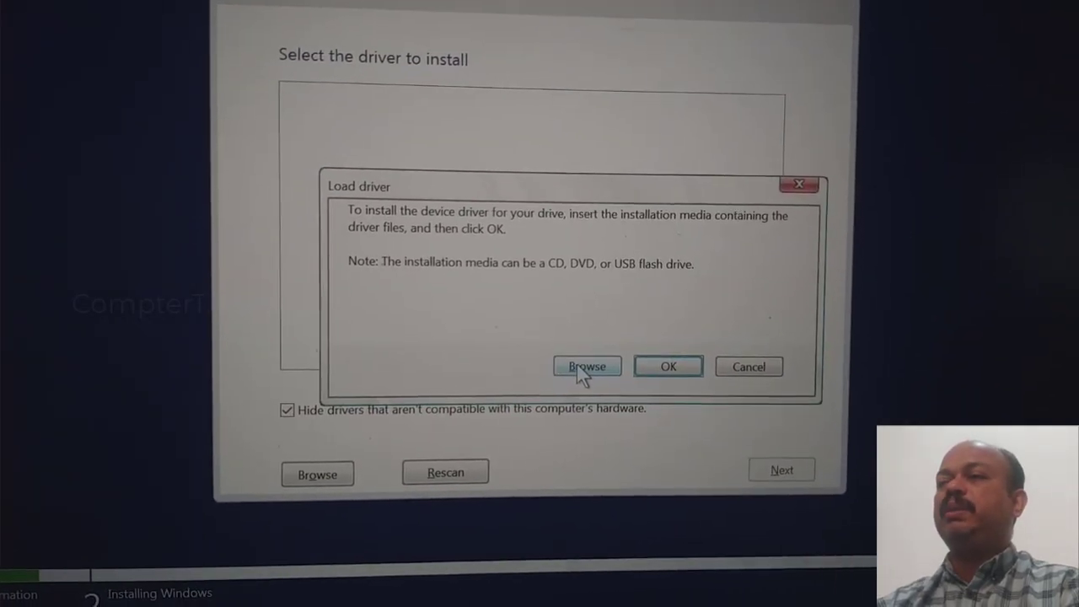
{"action": "left_click", "coordinate": [586, 365]}
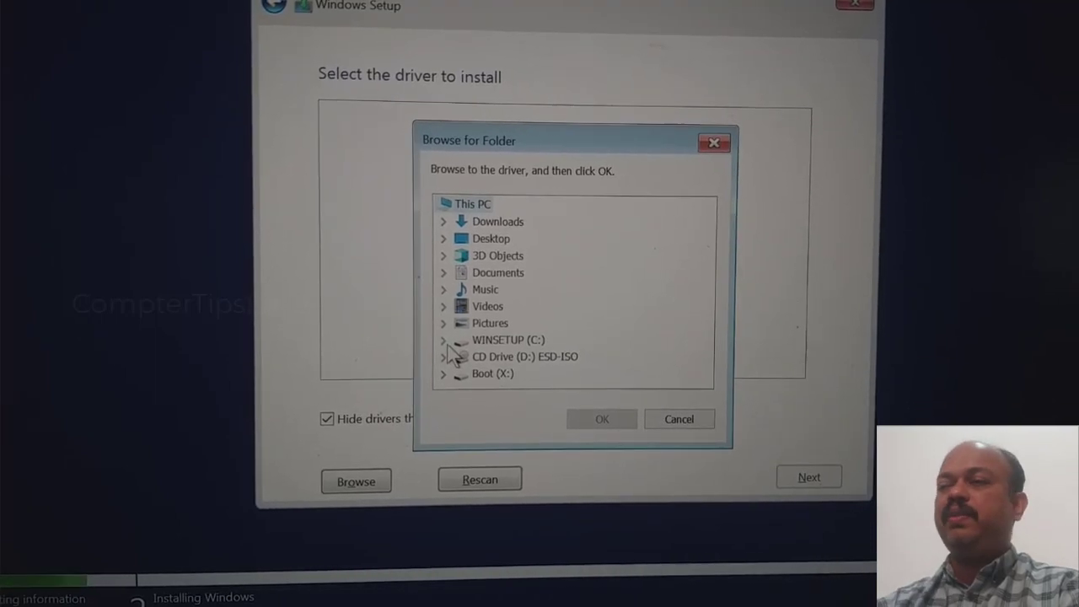
{"action": "left_click", "coordinate": [444, 340]}
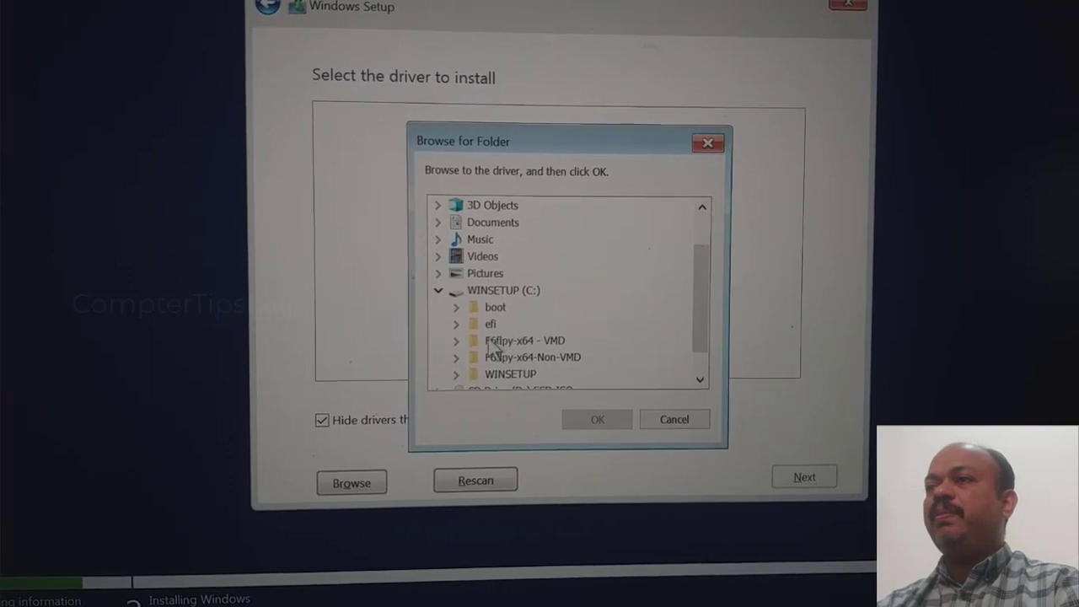
{"action": "left_click", "coordinate": [456, 341]}
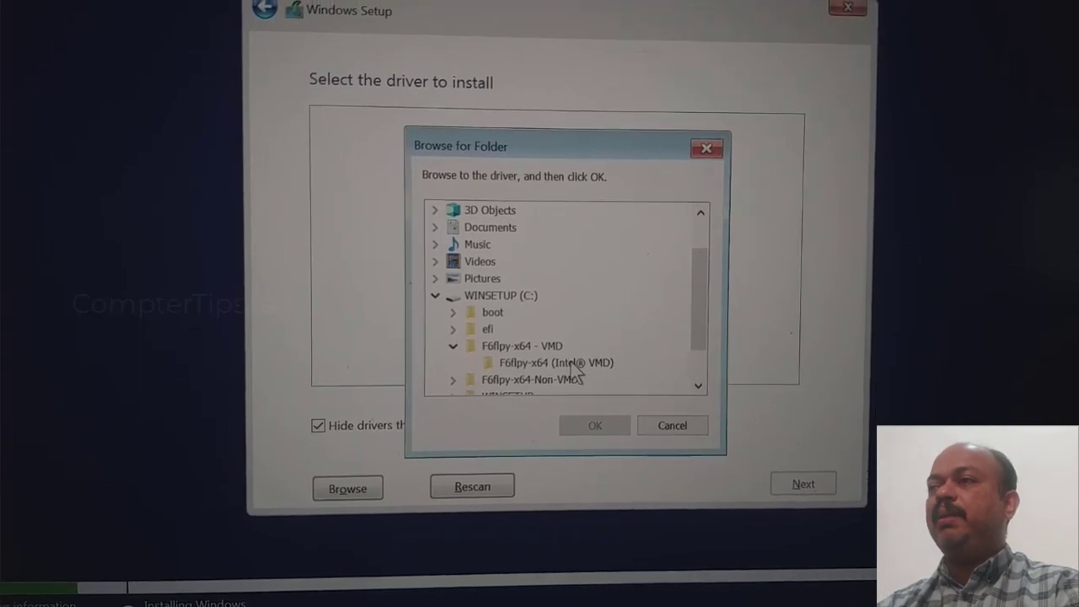
{"action": "left_click", "coordinate": [555, 363]}
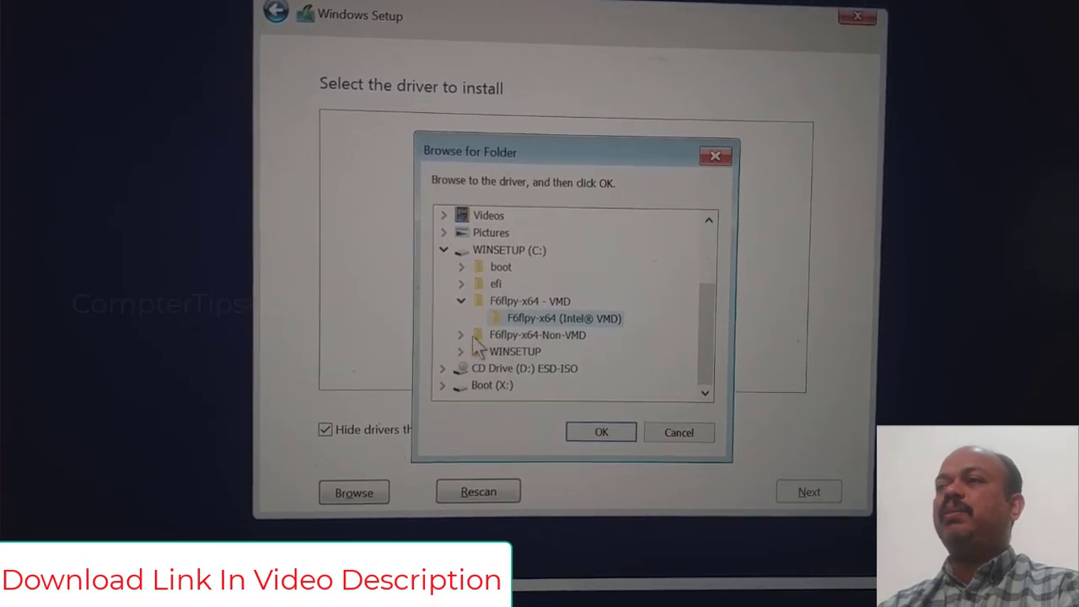
{"action": "left_click", "coordinate": [461, 335]}
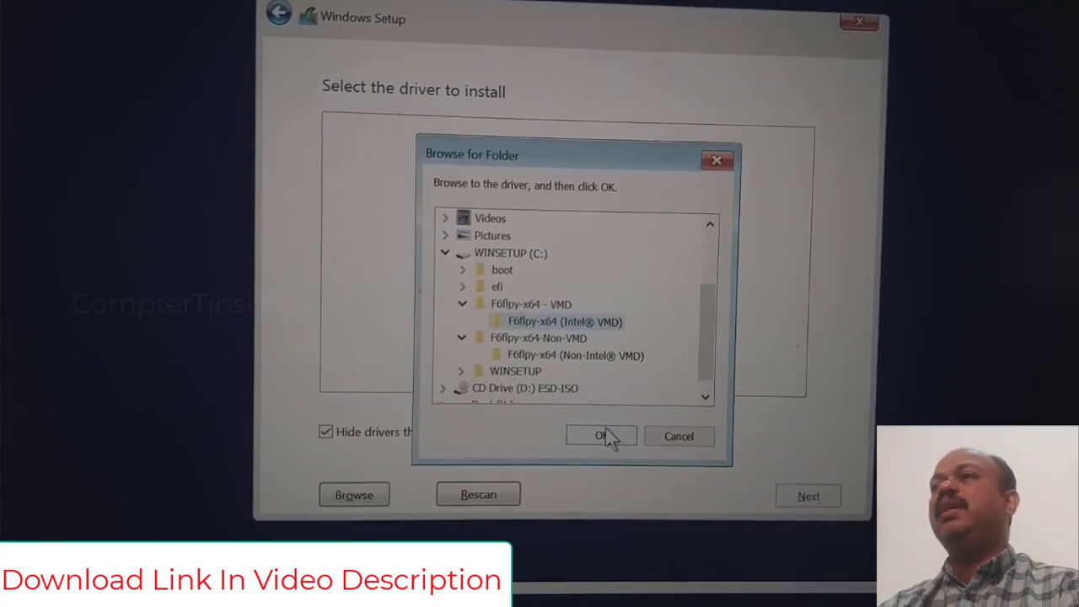
Install the VMD Controller 9A0B driver so the drive's four partitions appear.
{"action": "left_click", "coordinate": [601, 436]}
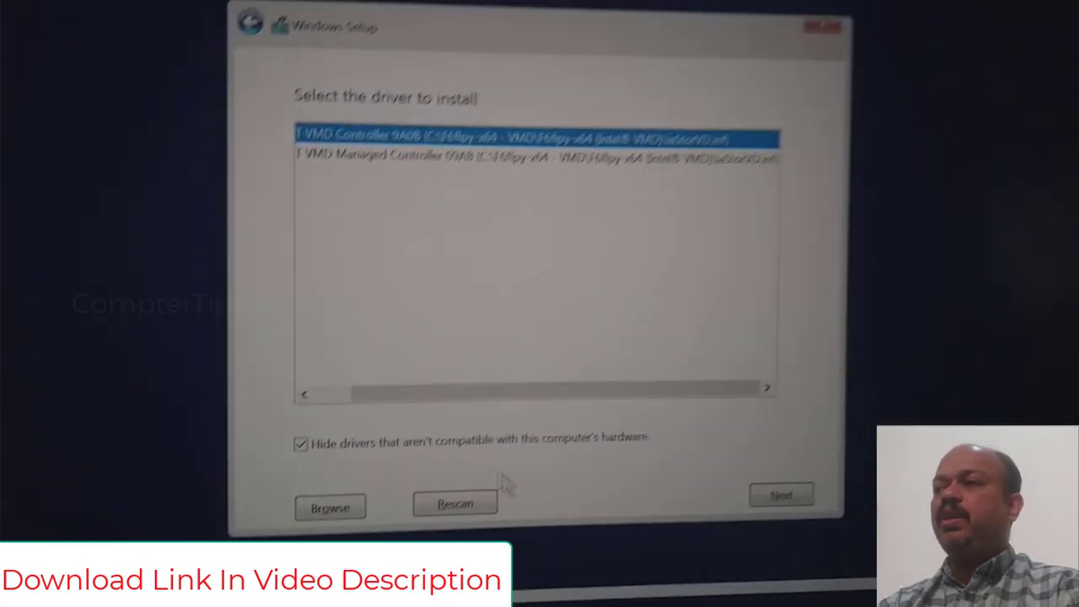
{"action": "left_click", "coordinate": [779, 493]}
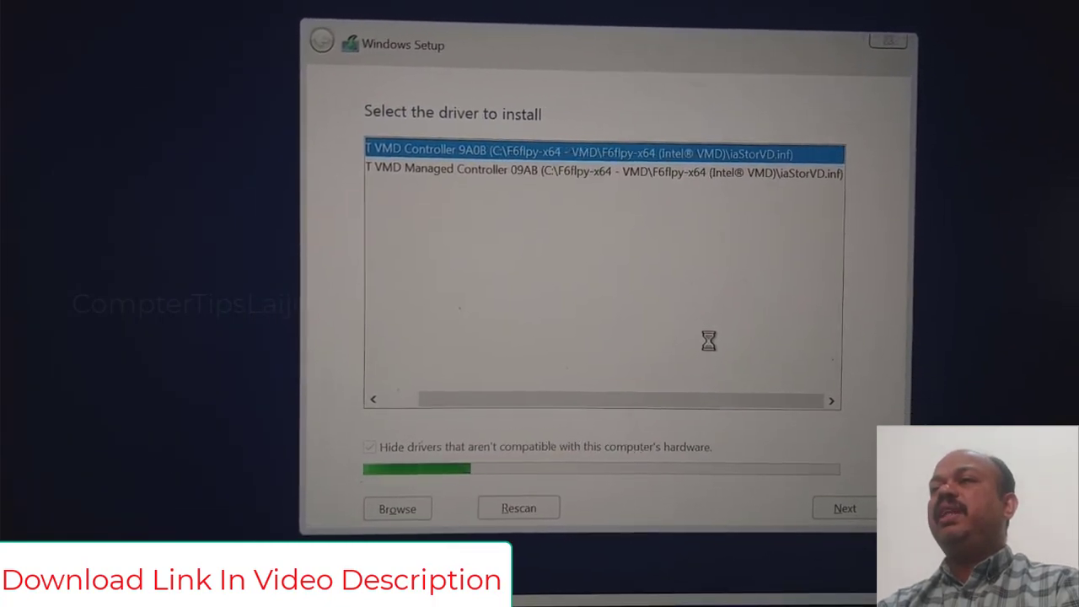
{"action": "left_click", "coordinate": [844, 507]}
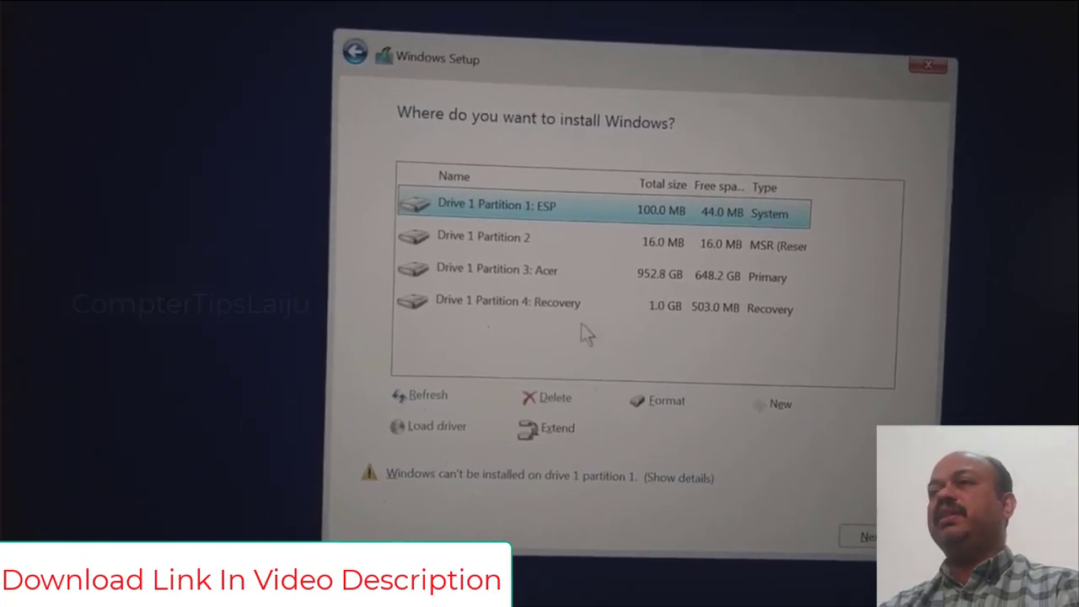
Delete the Recovery, 100 MB system and 16 MB MSR partitions and create new partitions.
{"action": "left_click", "coordinate": [496, 301]}
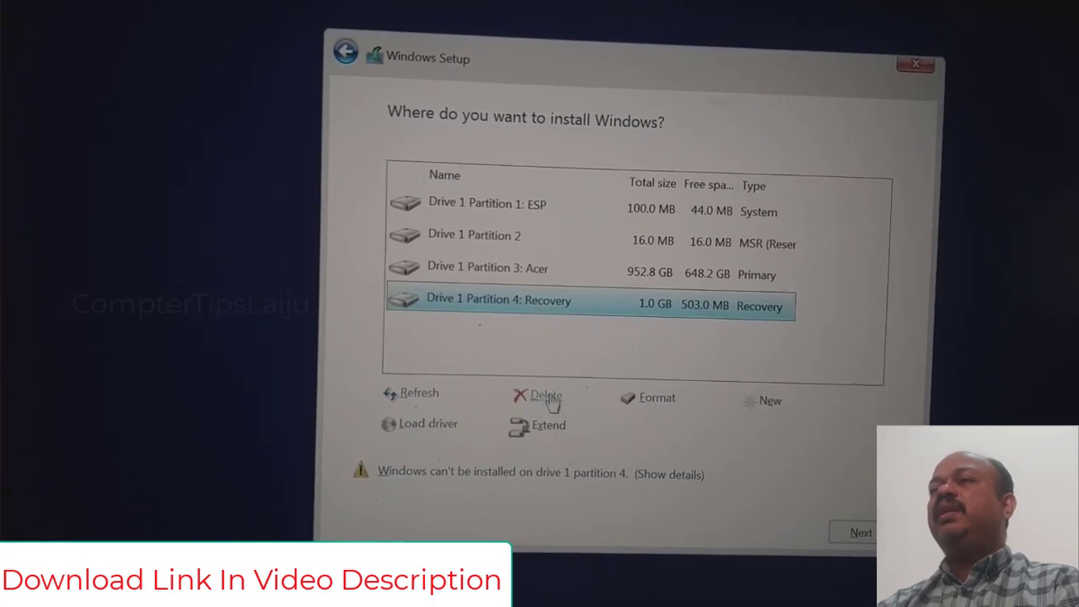
{"action": "left_click", "coordinate": [537, 394]}
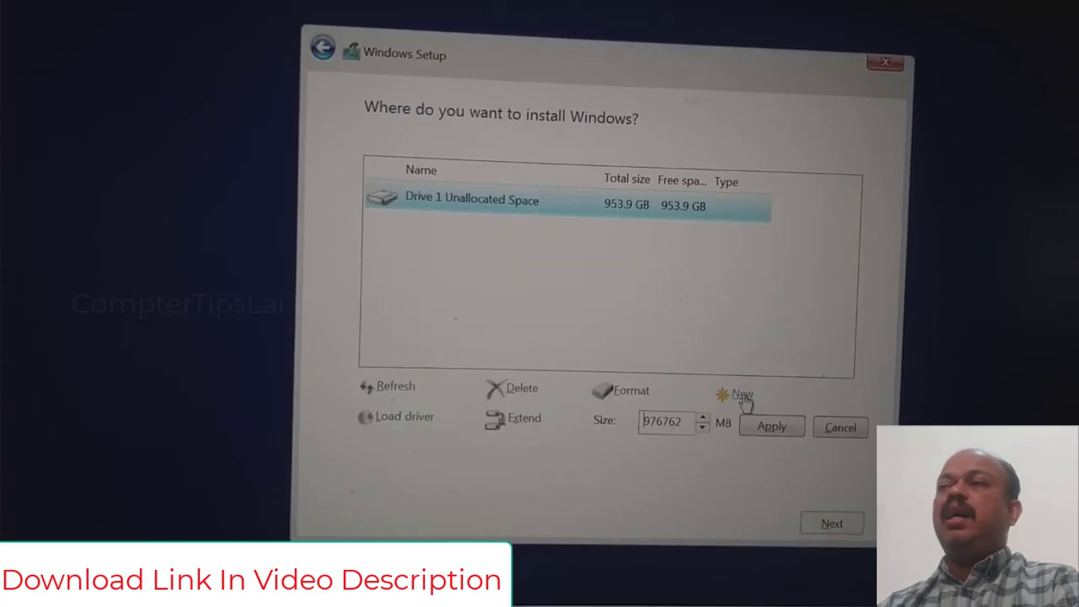
{"action": "left_click", "coordinate": [740, 392]}
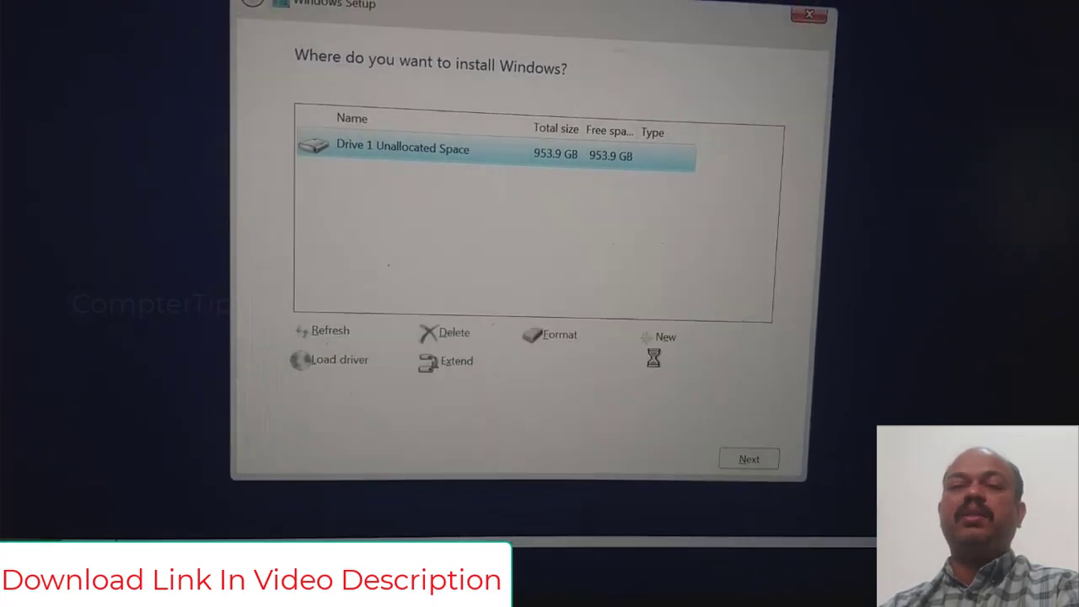
{"action": "left_click", "coordinate": [665, 337]}
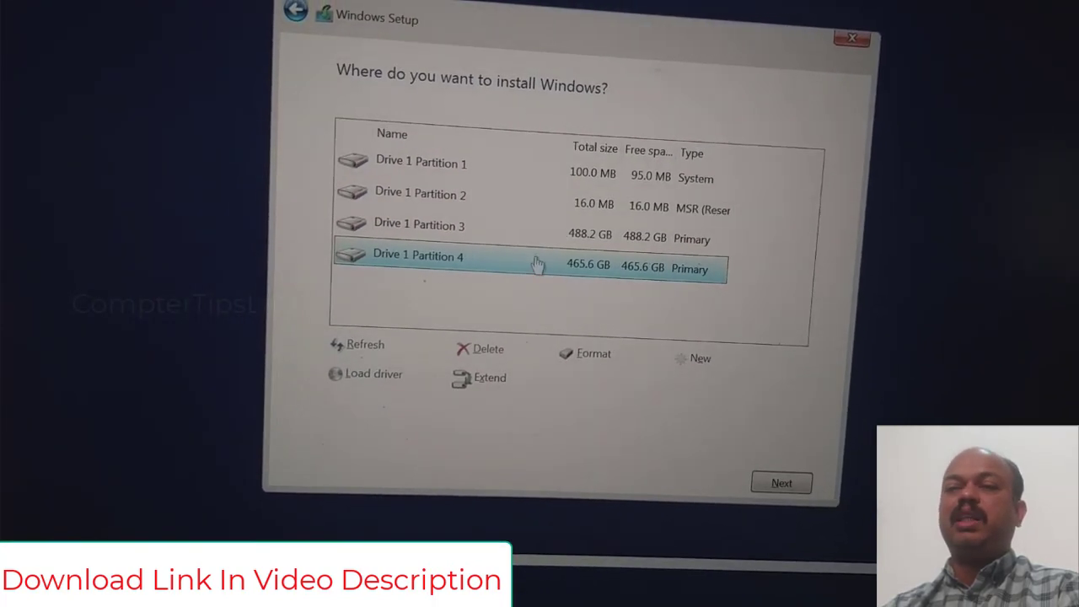
{"action": "left_click", "coordinate": [487, 348]}
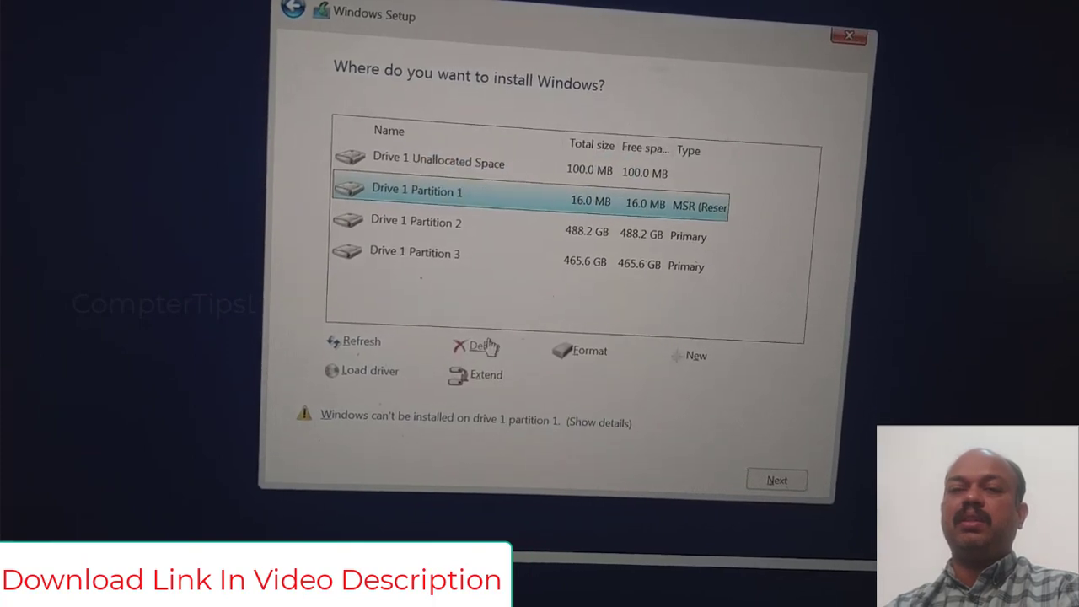
{"action": "left_click", "coordinate": [471, 347]}
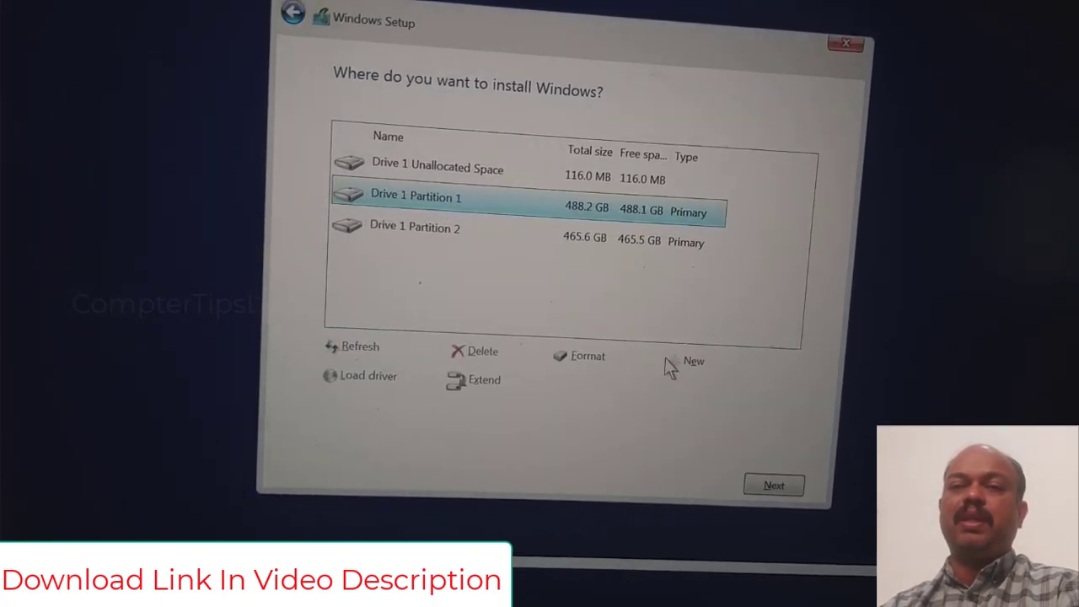
{"action": "left_click", "coordinate": [772, 485]}
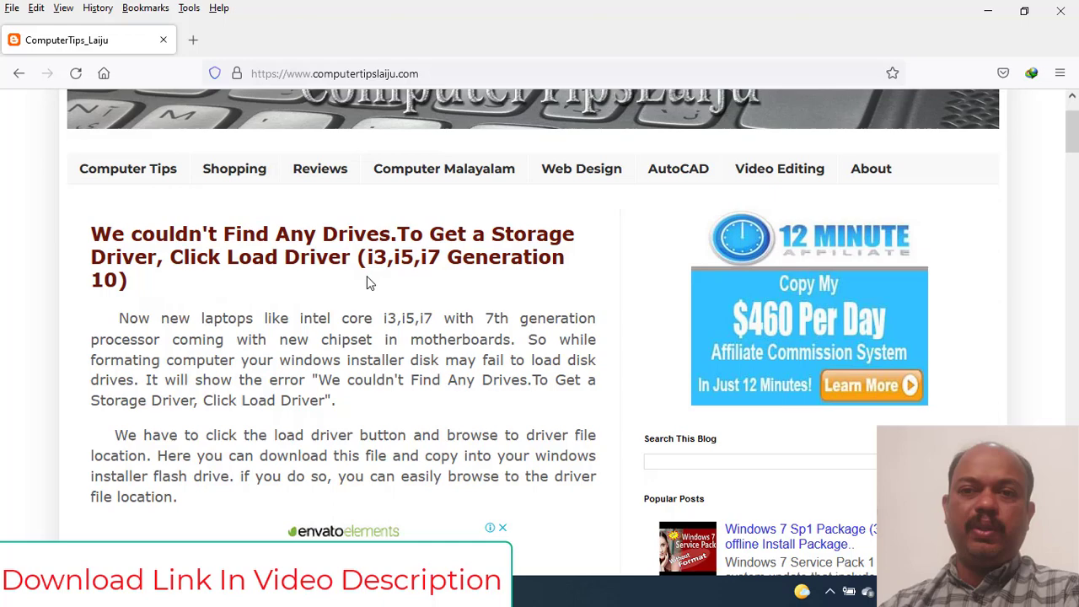
Scroll the article and start the F6flpy-x64 driver download via Download Now.
{"action": "scroll", "scroll_direction": "down", "scroll_amount": 3}
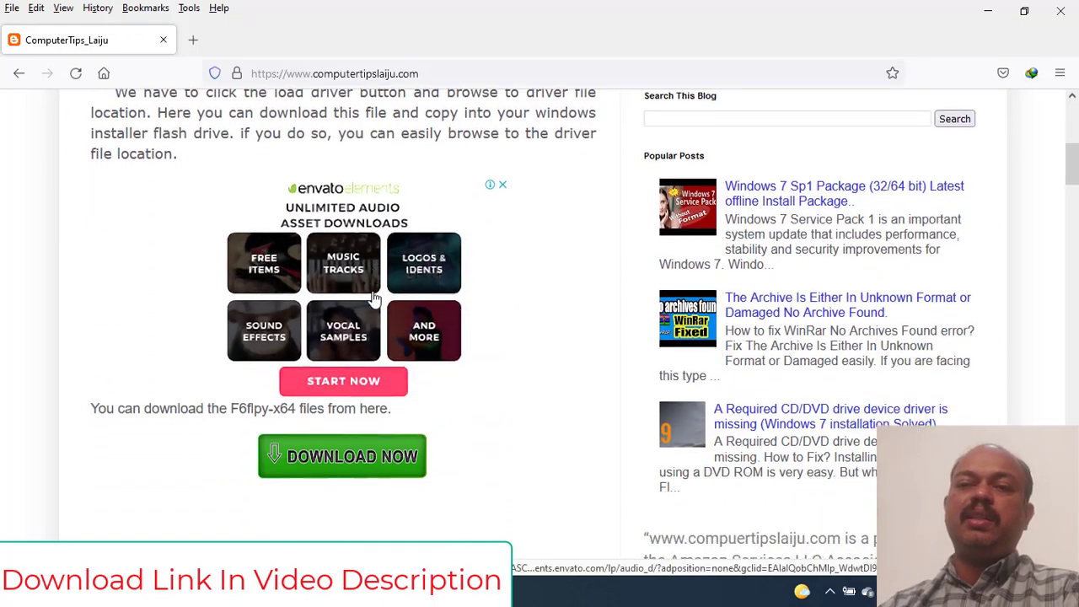
{"action": "scroll", "scroll_direction": "down", "scroll_amount": 3}
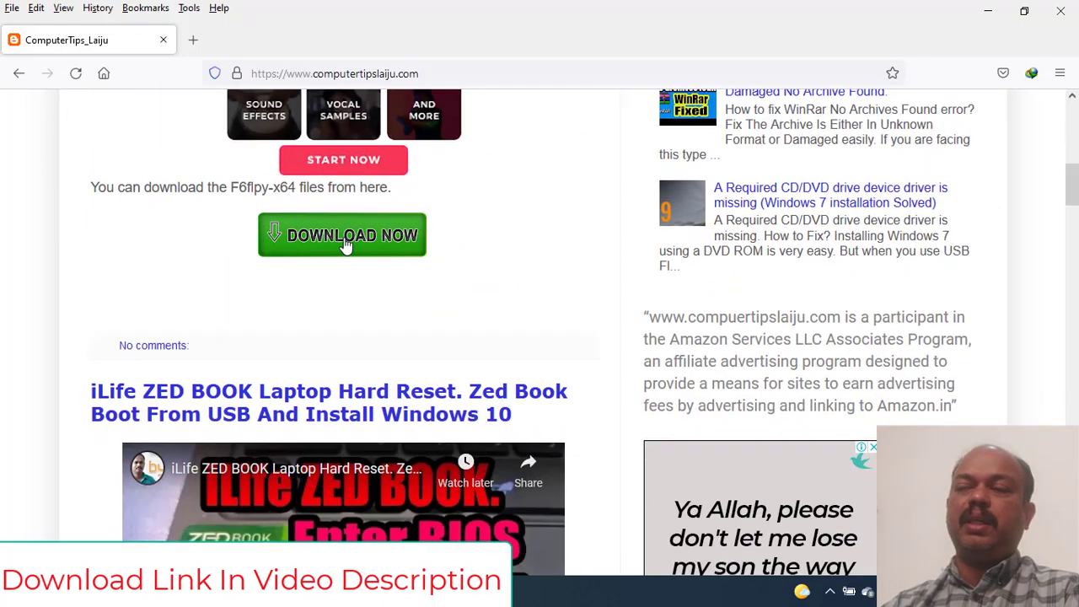
{"action": "left_click", "coordinate": [342, 234]}
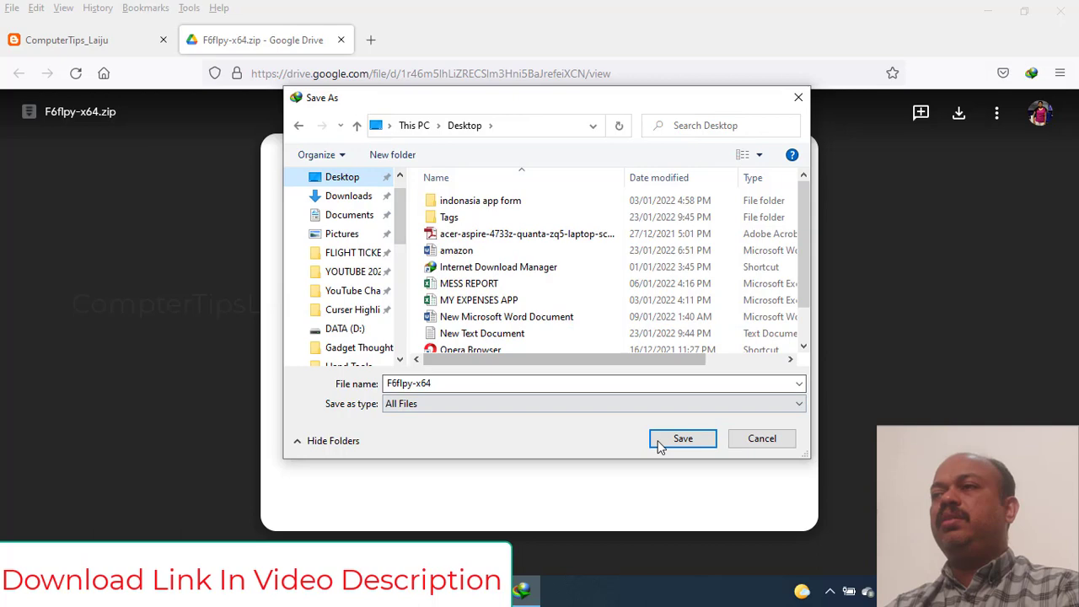
Save F6flpy-x64.zip to the Desktop and close the download-complete notice.
{"action": "left_click", "coordinate": [683, 438]}
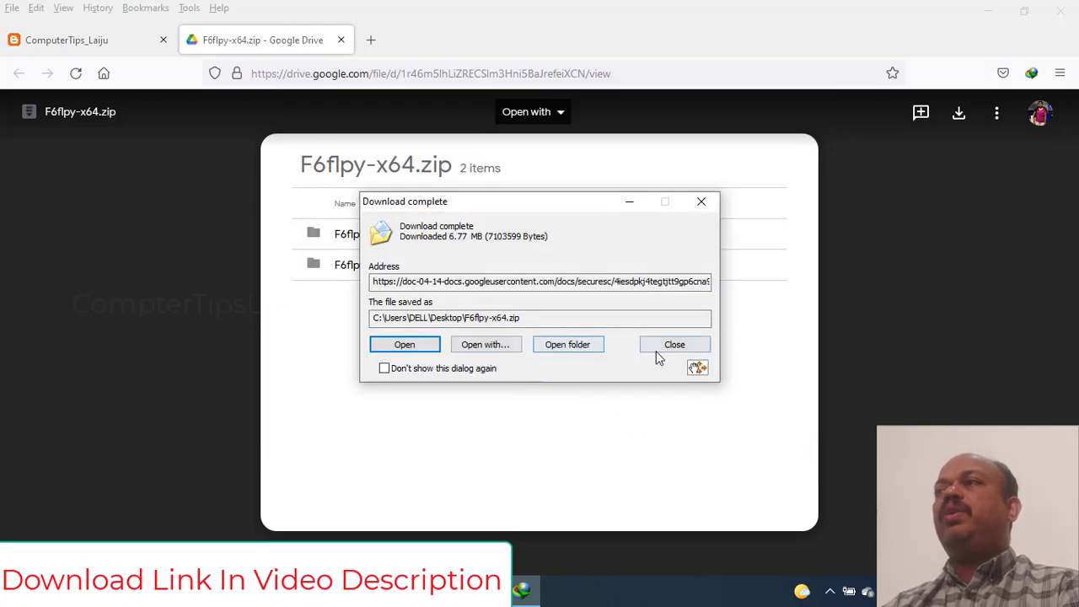
{"action": "left_click", "coordinate": [674, 344]}
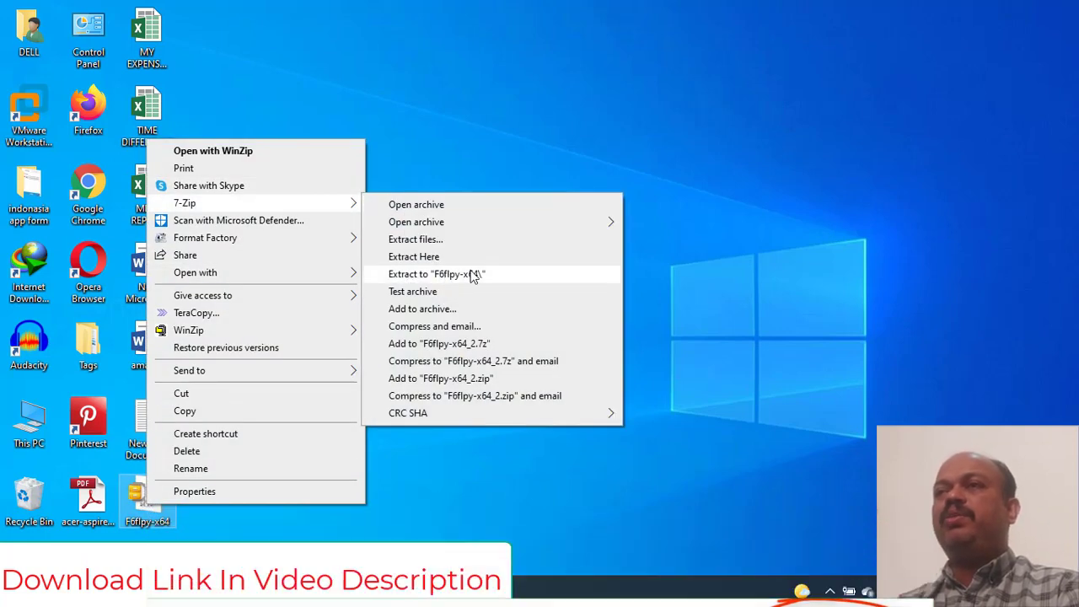
Extract the zip with 7-Zip to an F6flpy-x64 folder and open it.
{"action": "left_click", "coordinate": [436, 274]}
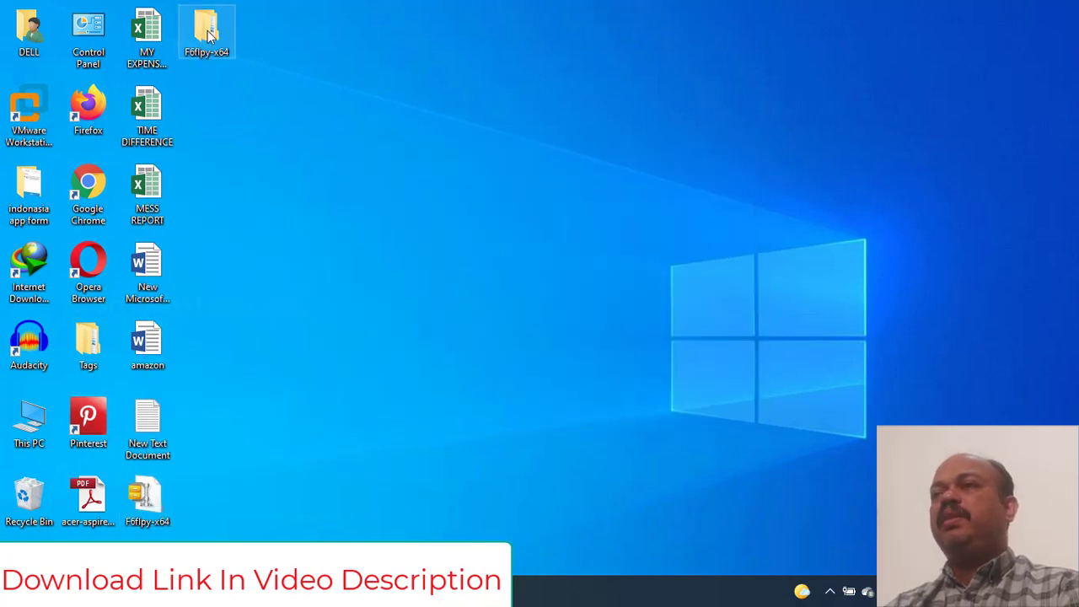
{"action": "double_click", "coordinate": [207, 29]}
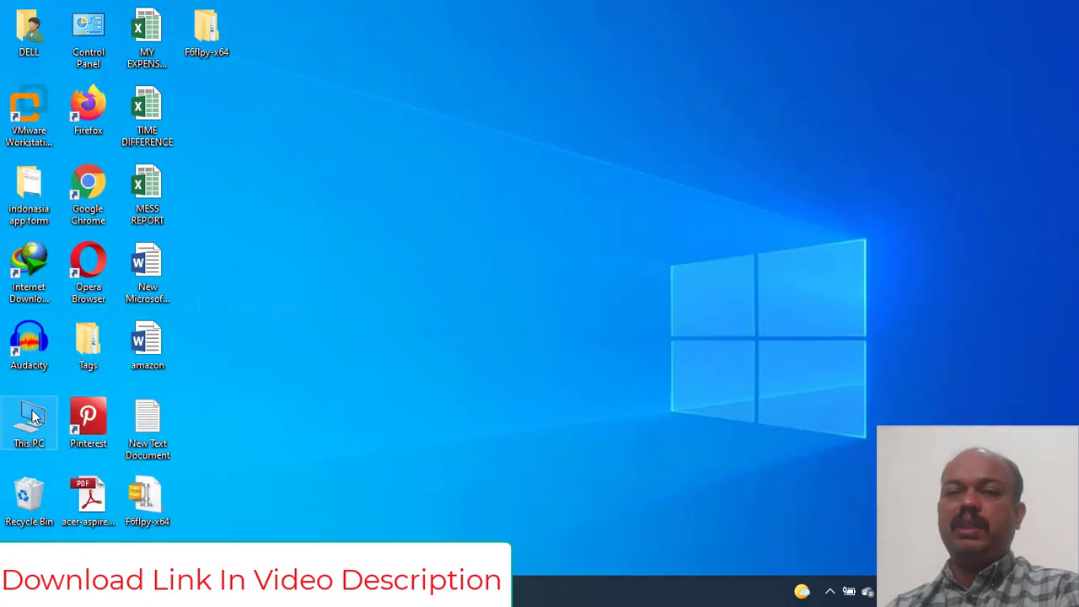
Paste the Intel VMD and Non-Intel VMD driver folders onto WINSETUP (E:), then close Explorer.
{"action": "double_click", "coordinate": [29, 421]}
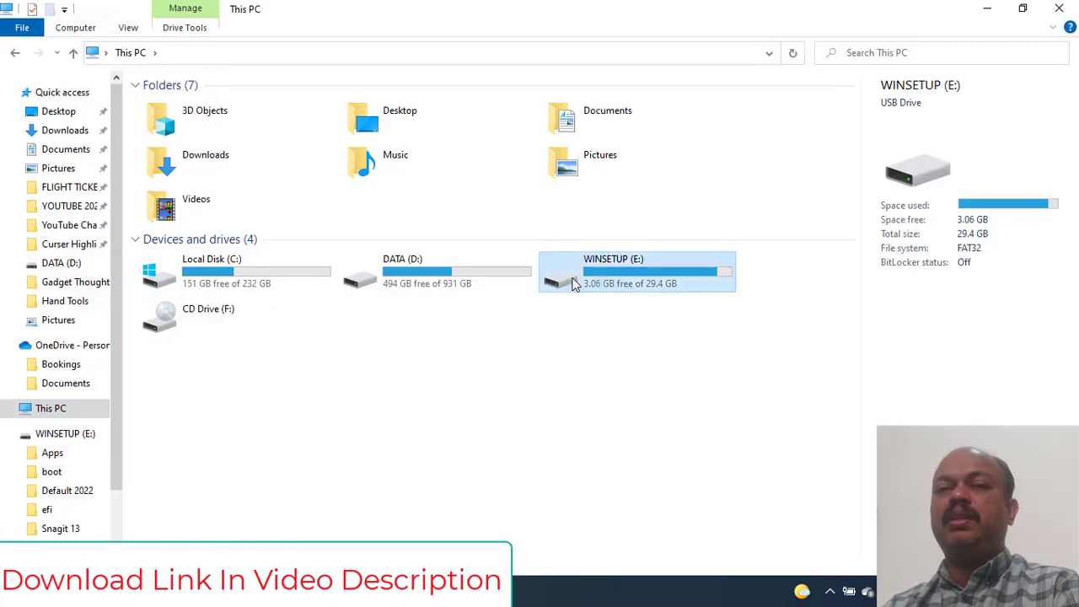
{"action": "double_click", "coordinate": [636, 271]}
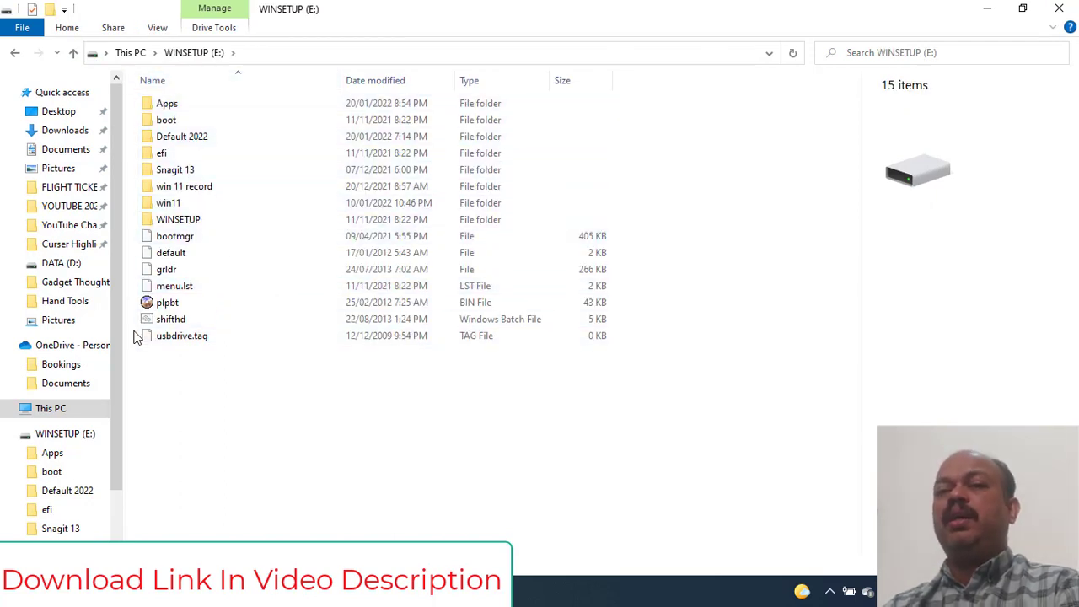
{"action": "mouse_move", "coordinate": [178, 219]}
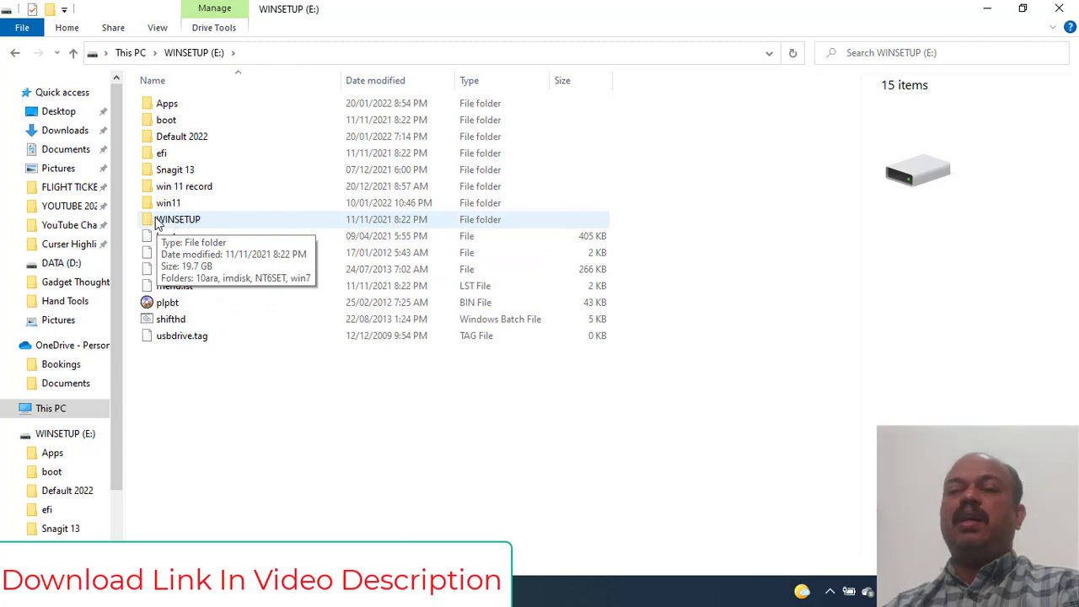
{"action": "mouse_move", "coordinate": [226, 118]}
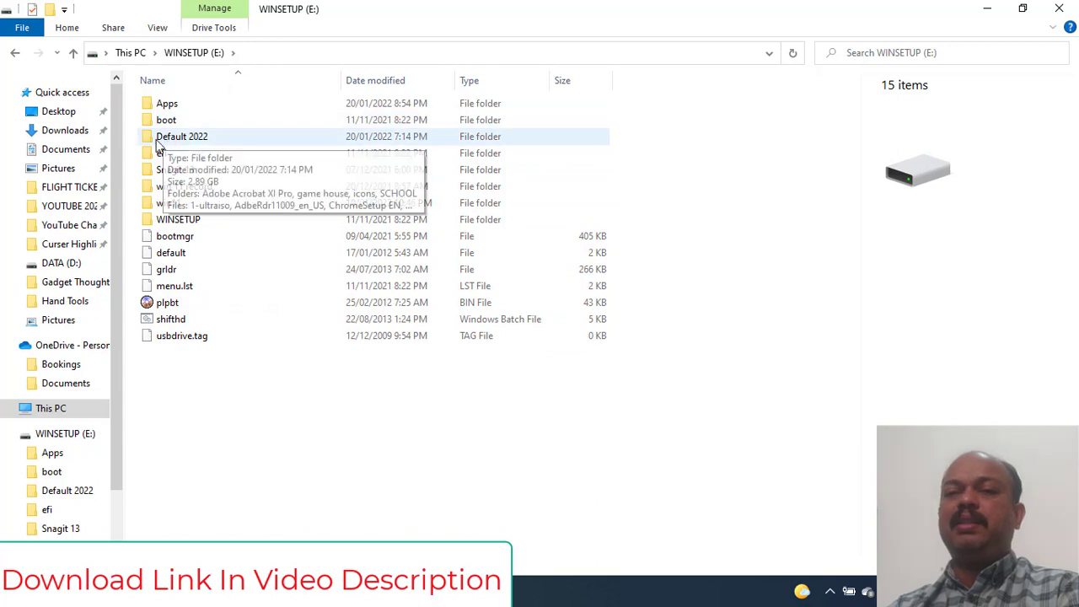
{"action": "mouse_move", "coordinate": [206, 419]}
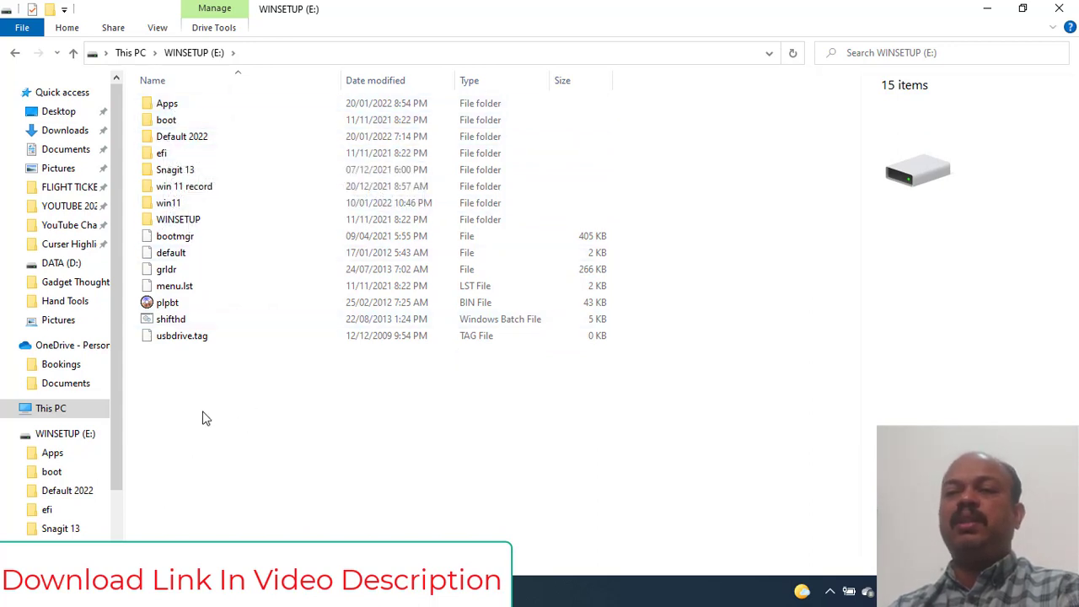
{"action": "right_click", "coordinate": [206, 418]}
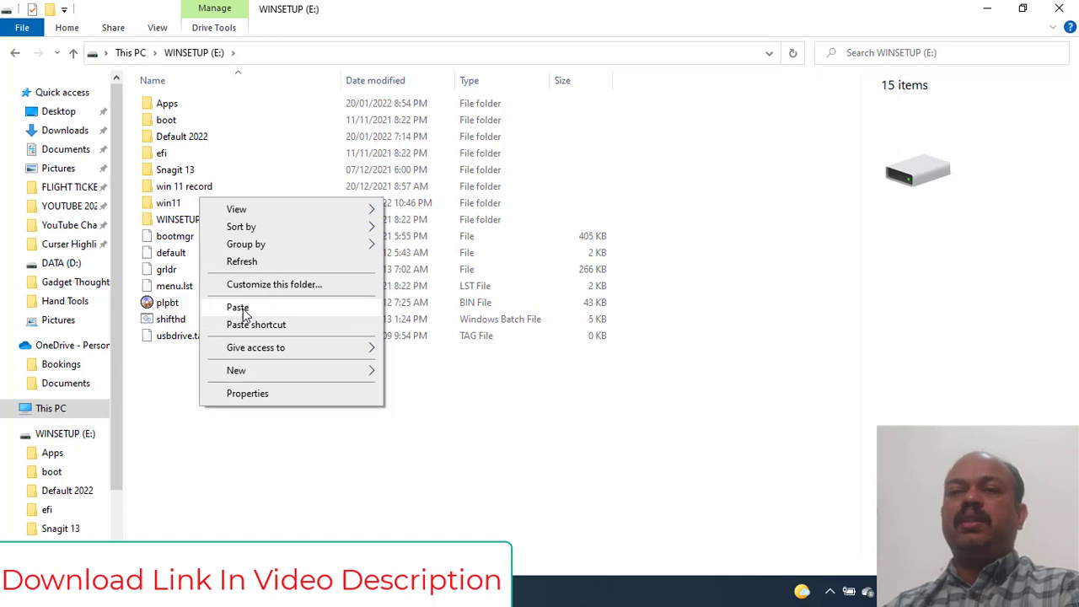
{"action": "left_click", "coordinate": [282, 458]}
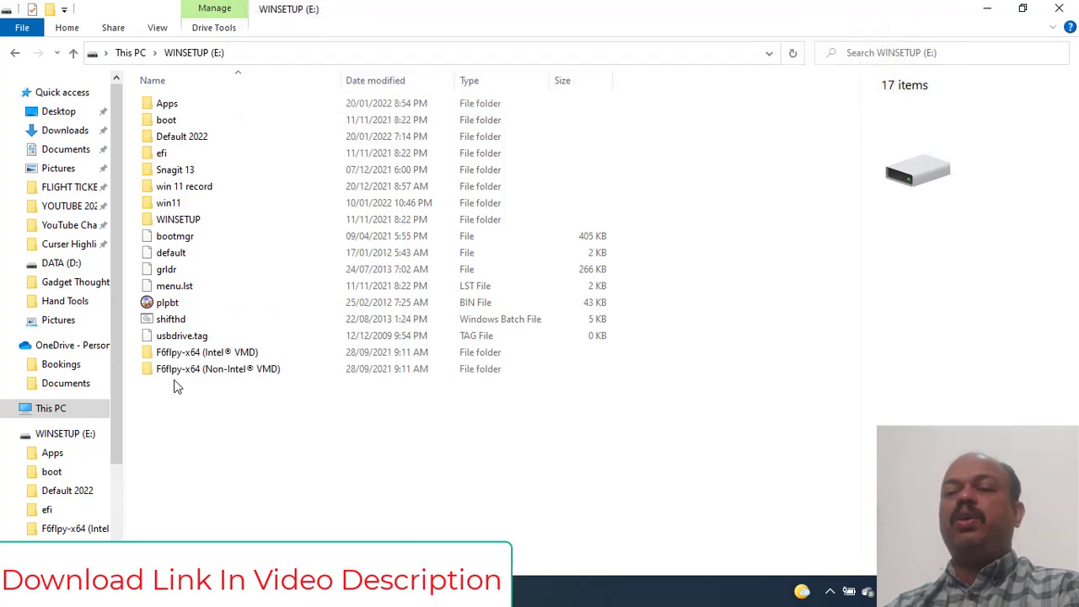
{"action": "left_click", "coordinate": [217, 369]}
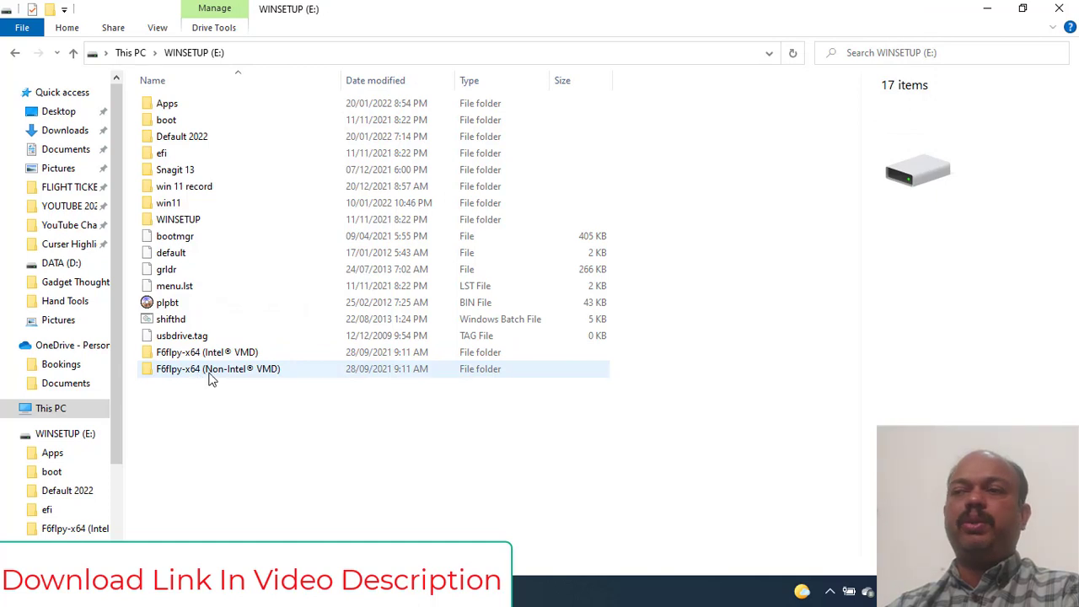
{"action": "left_click", "coordinate": [211, 369]}
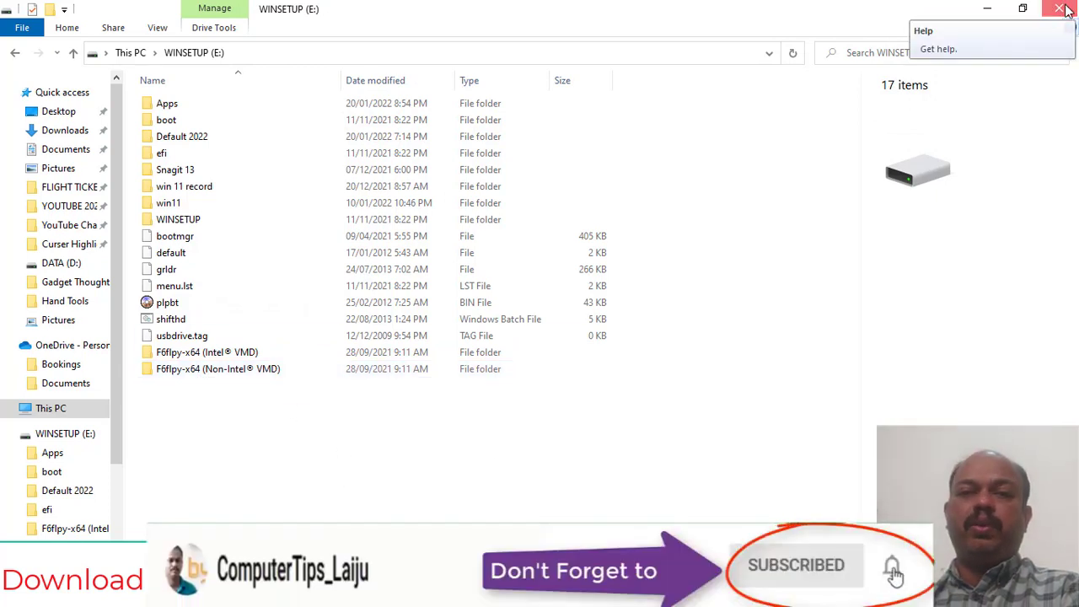
{"action": "left_click", "coordinate": [1061, 8]}
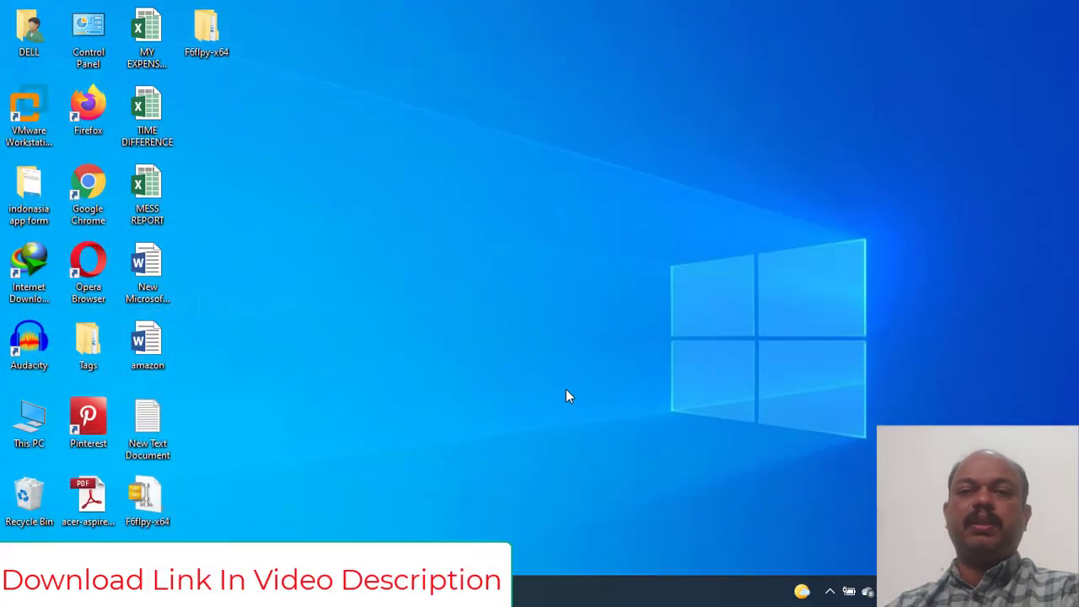